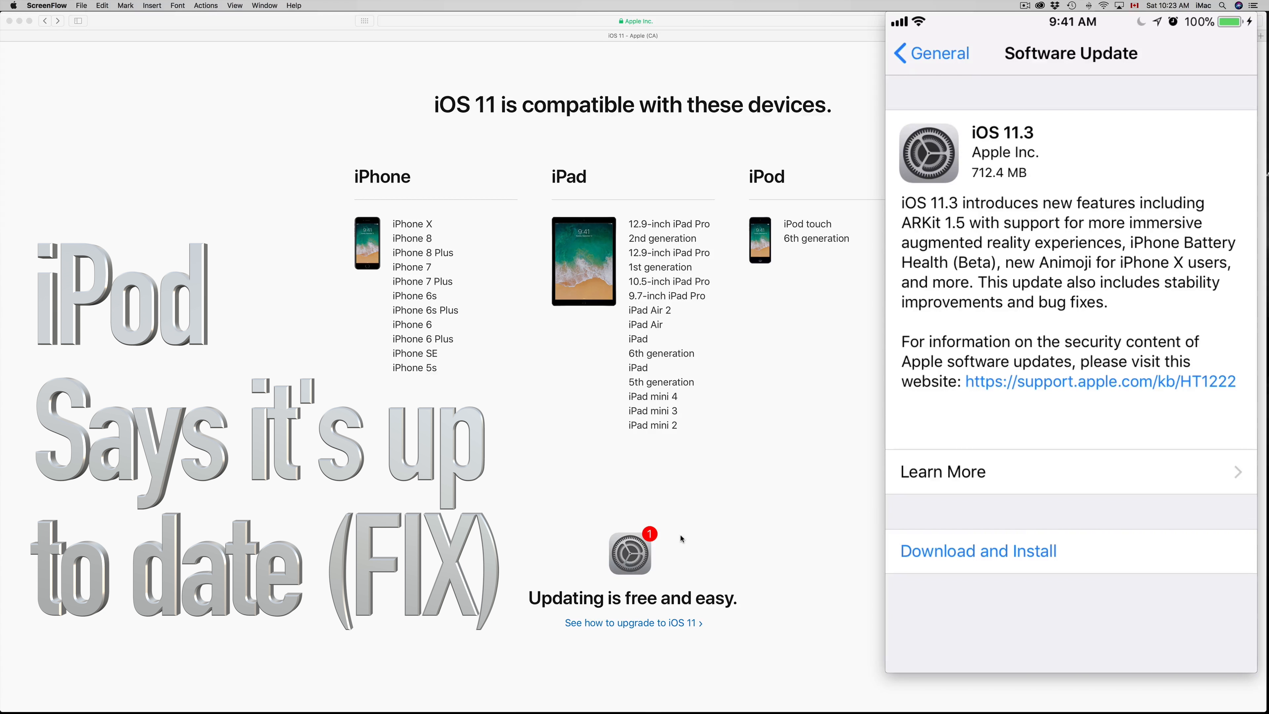
mouse_move(695, 537)
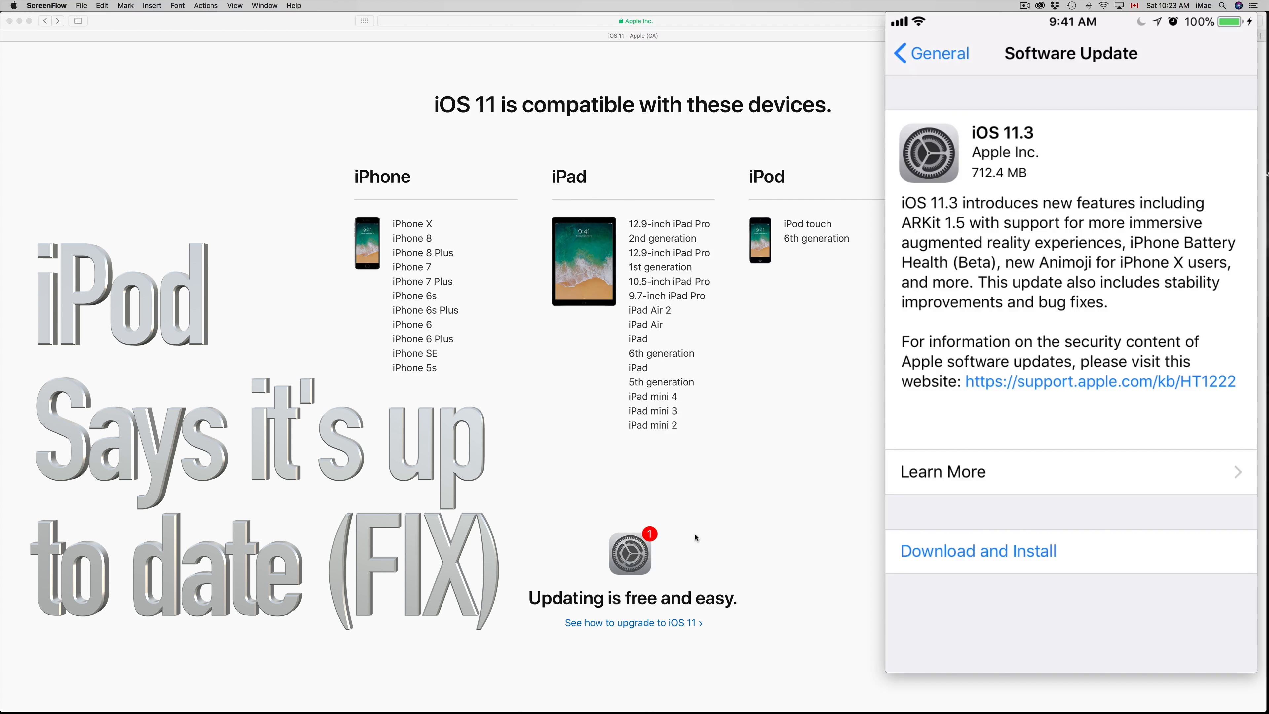
mouse_move(842, 689)
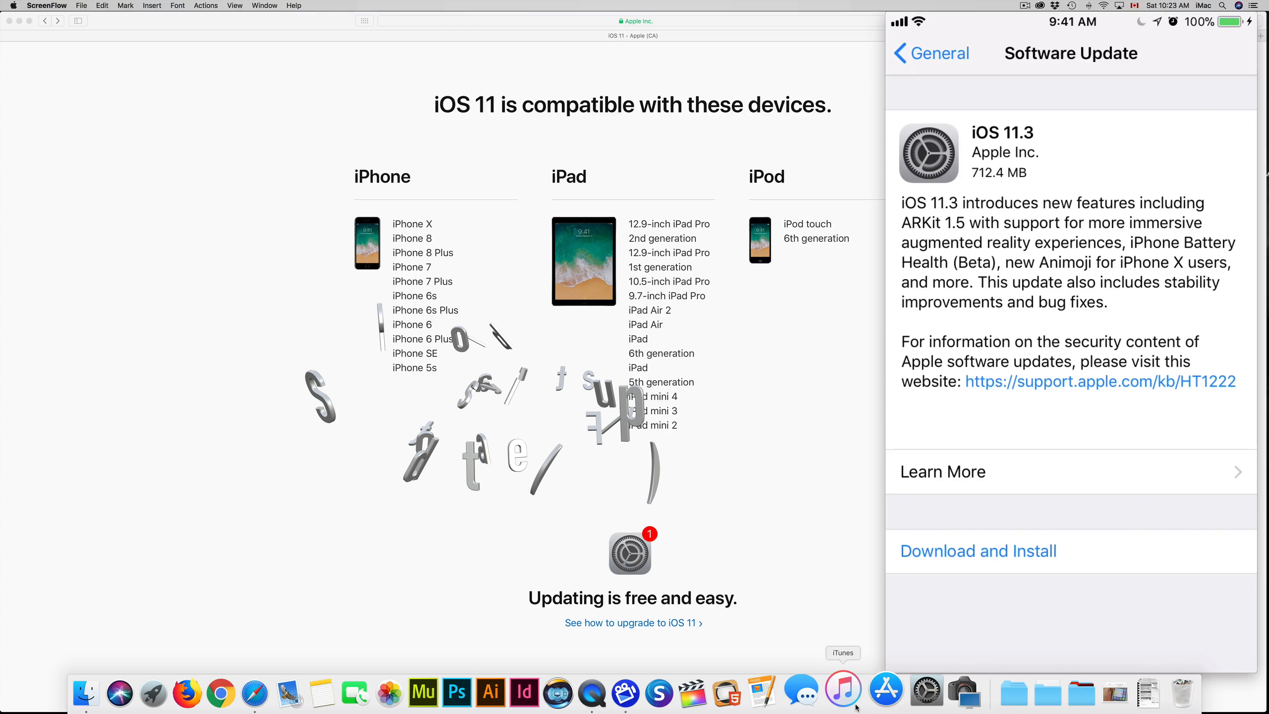
Launch iTunes, choose Download Only for iOS 11.3, and agree to the license.
click(848, 693)
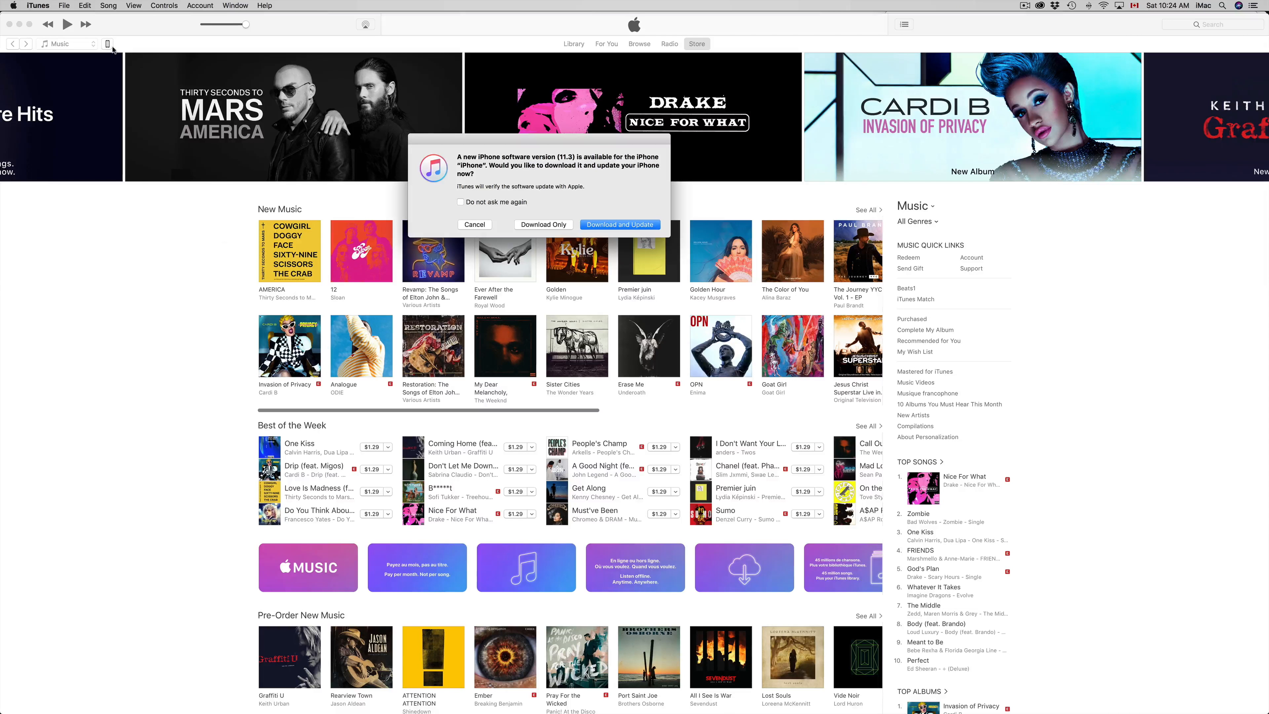
mouse_move(143, 32)
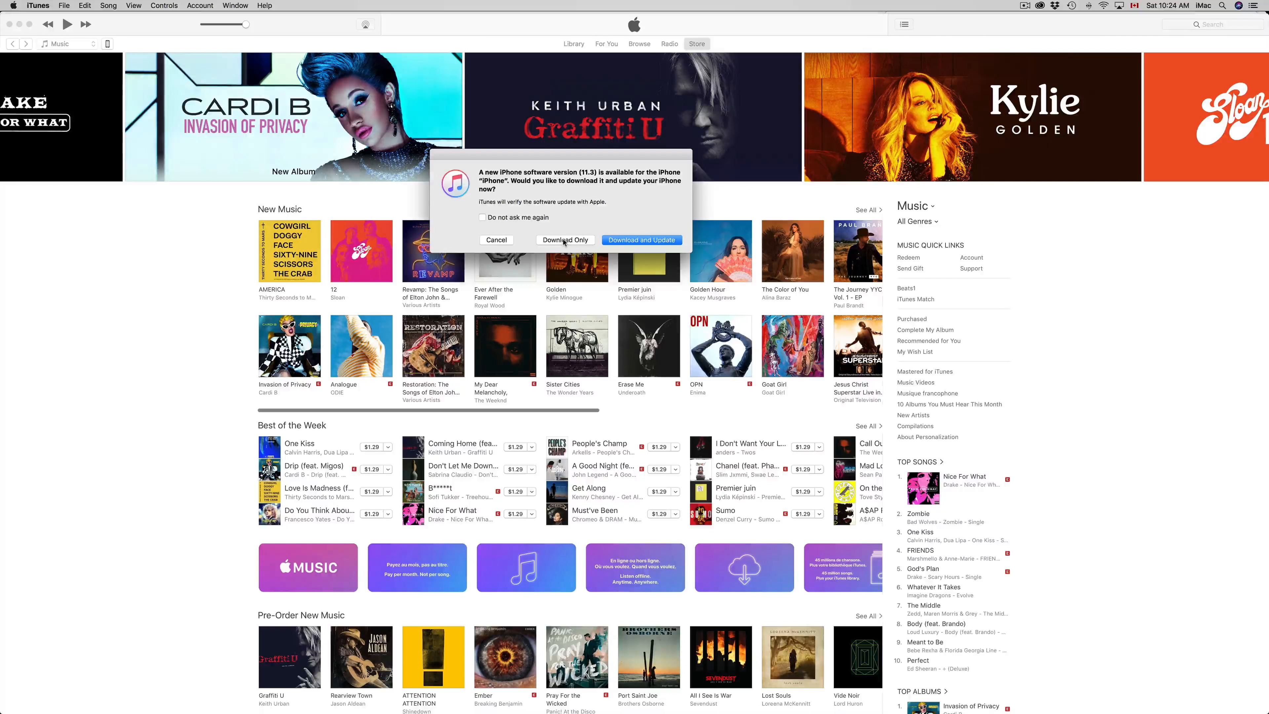
click(496, 239)
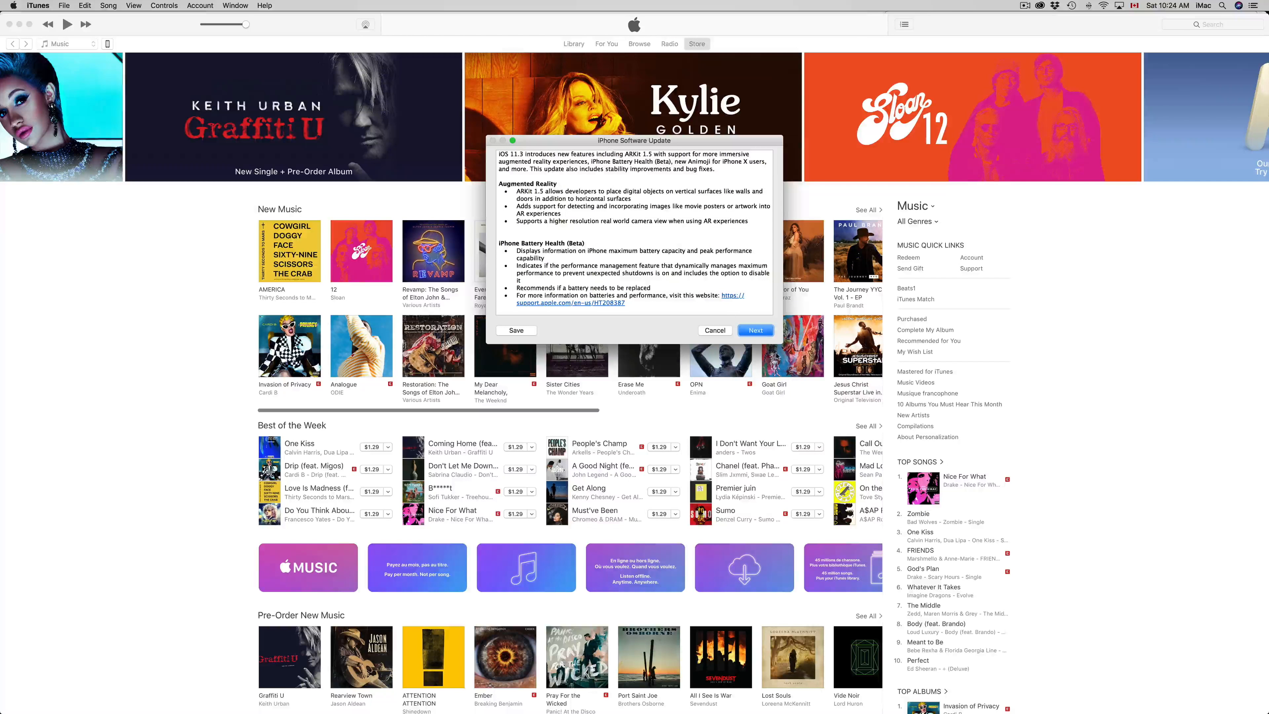
click(755, 330)
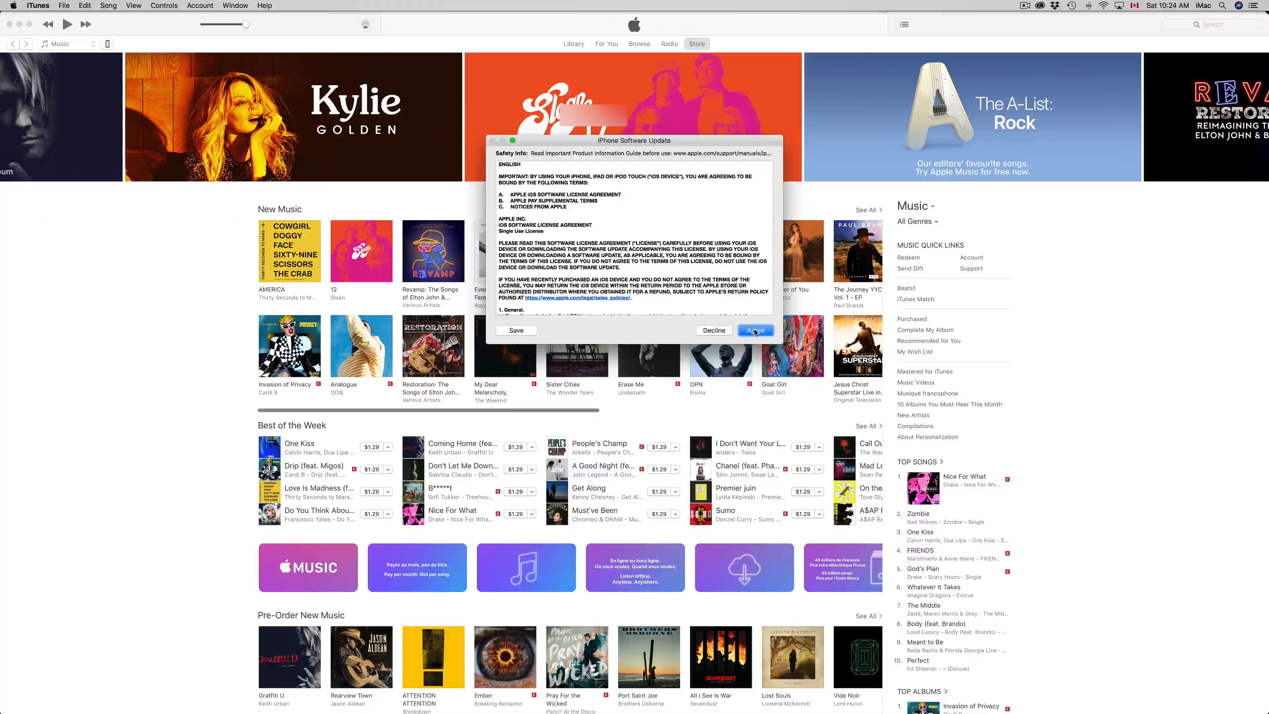
click(754, 331)
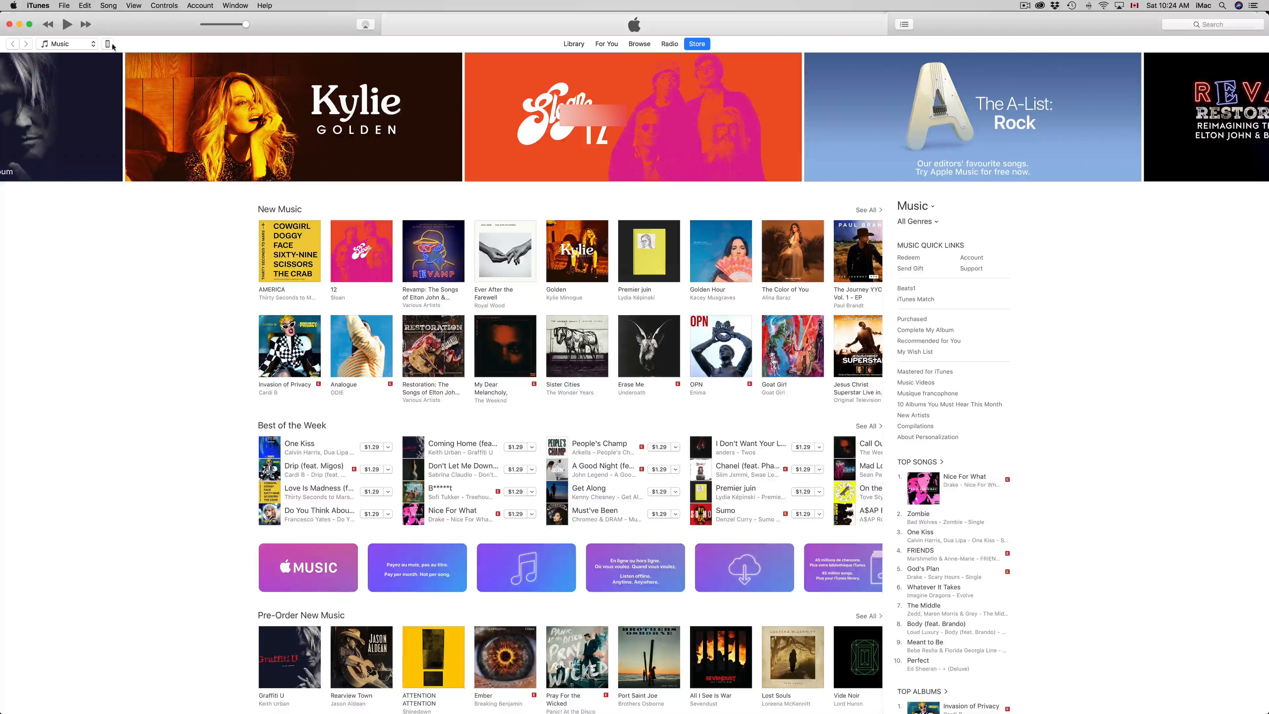
Show the iPhone 6s summary and set automatic backups to This computer.
click(107, 44)
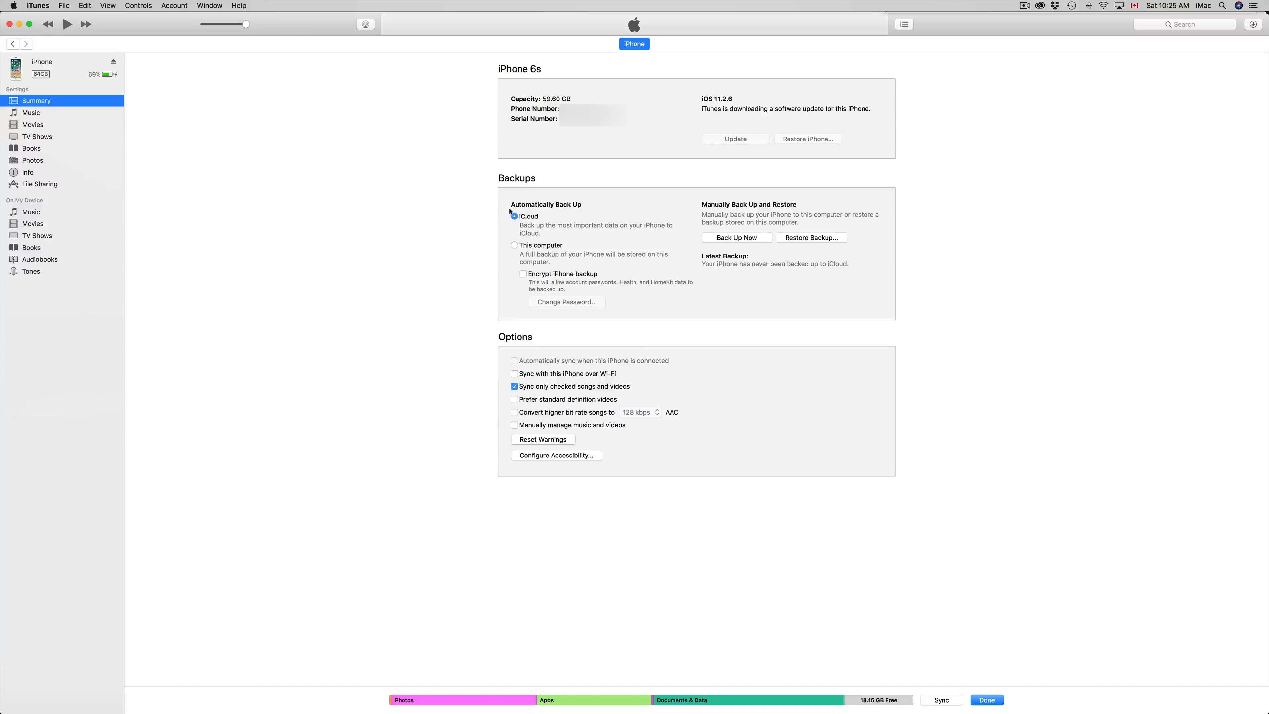
click(515, 245)
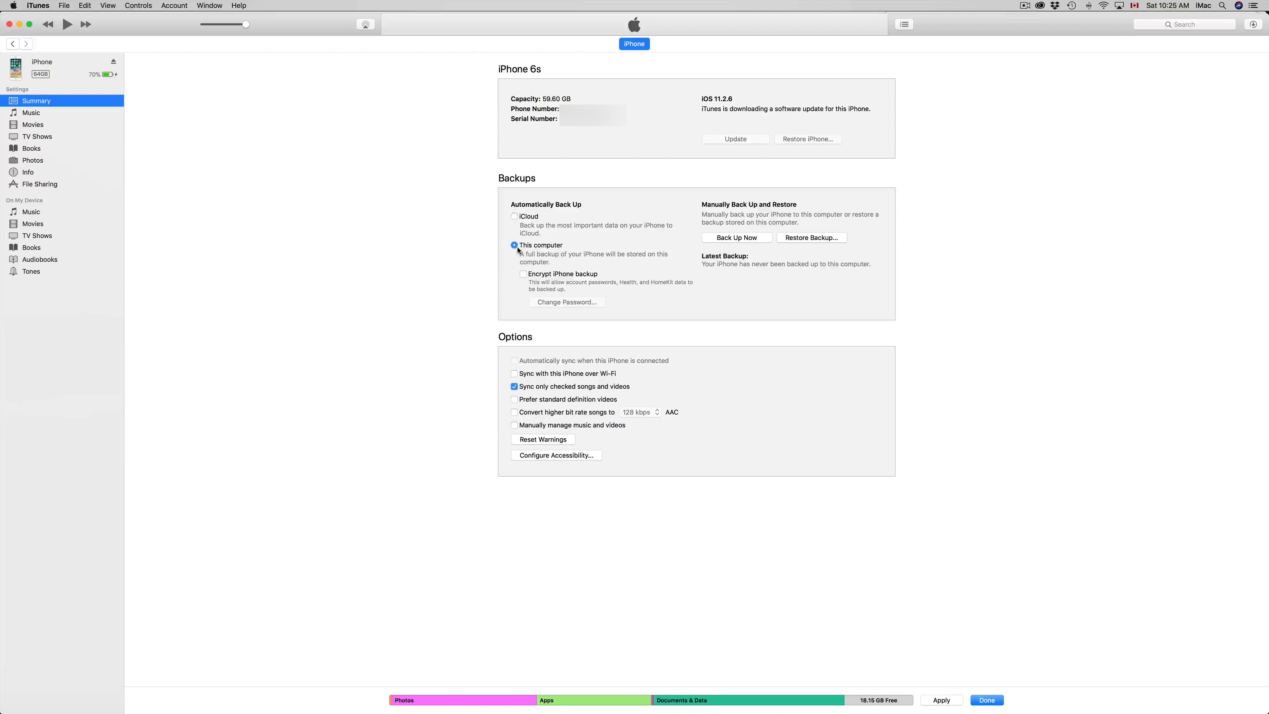
mouse_move(583, 251)
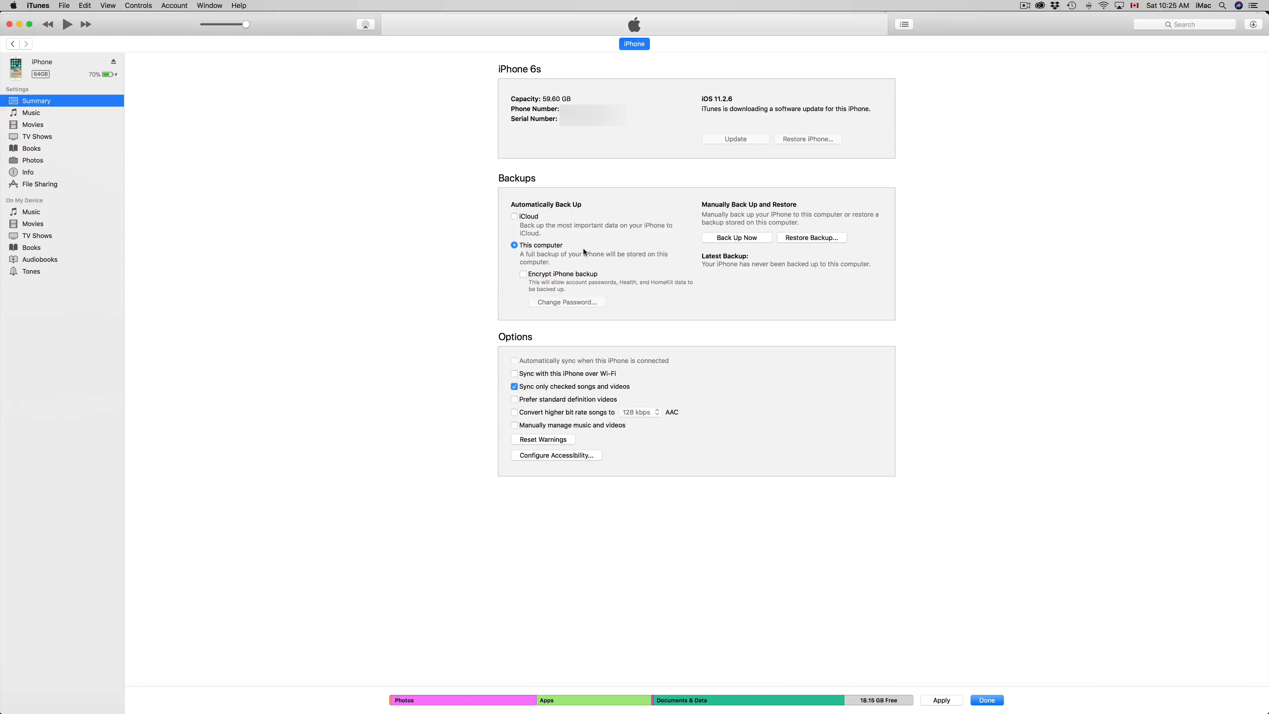
mouse_move(575, 248)
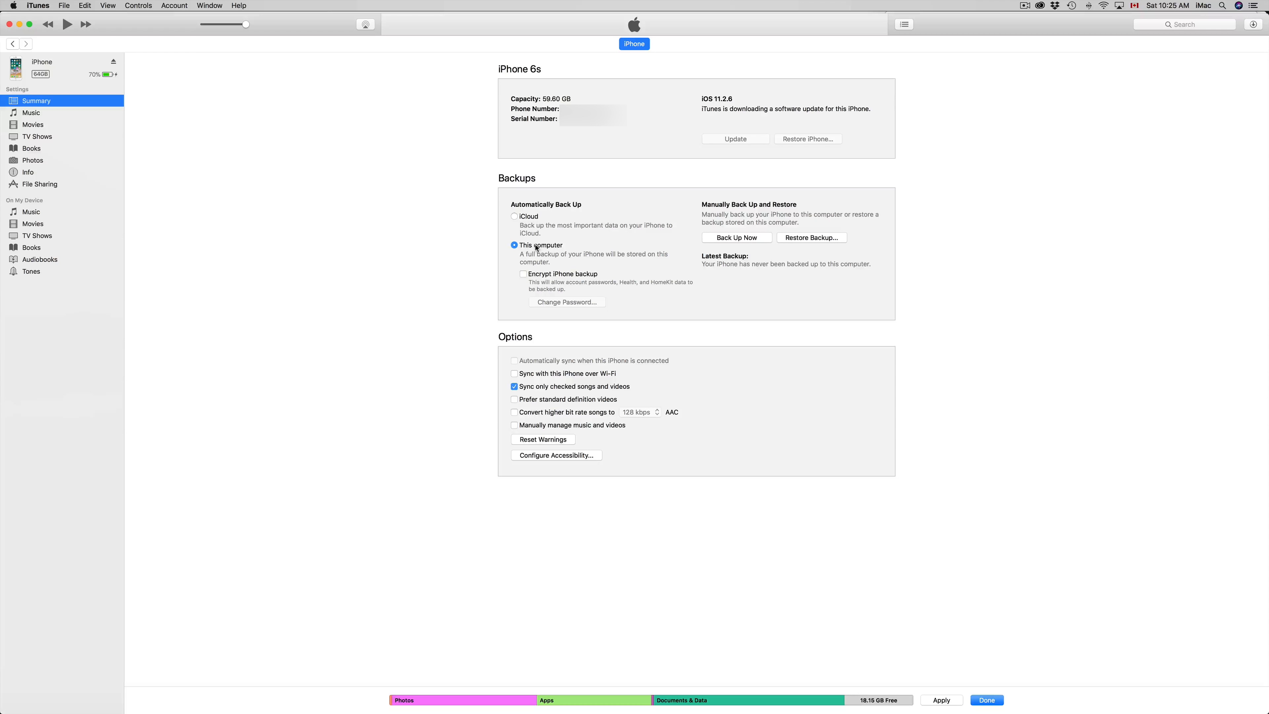
mouse_move(554, 261)
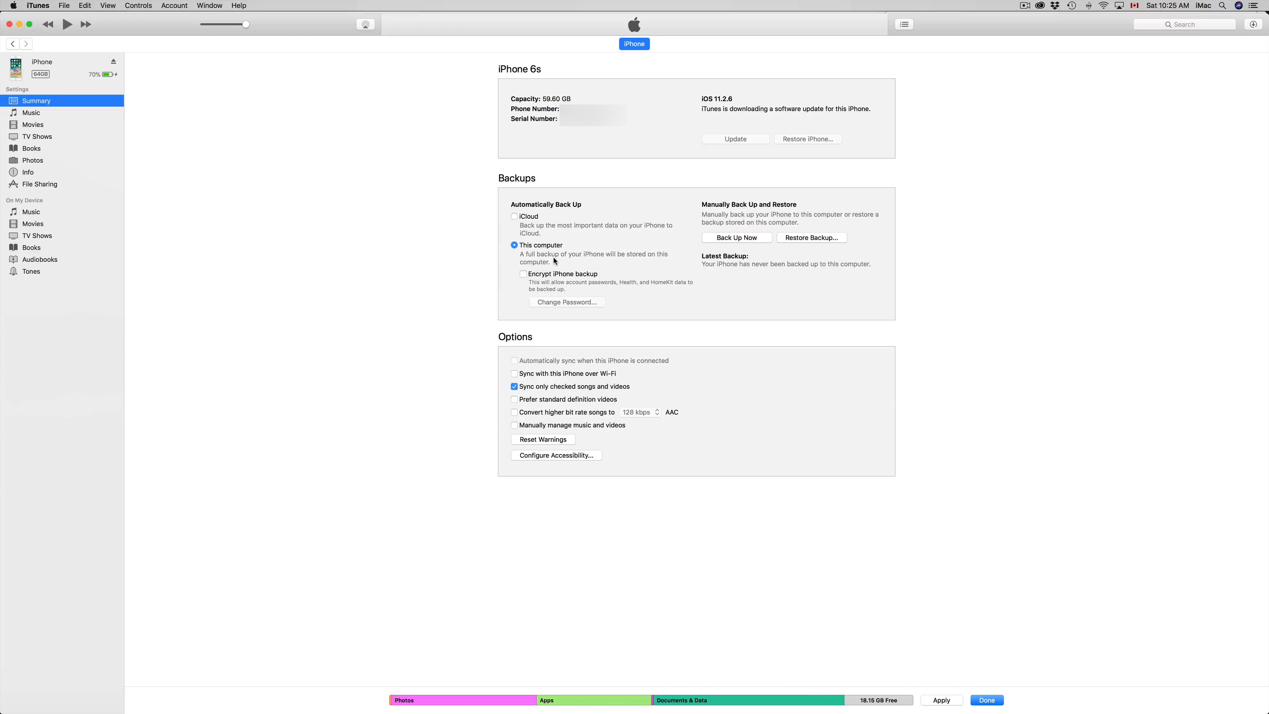
mouse_move(599, 249)
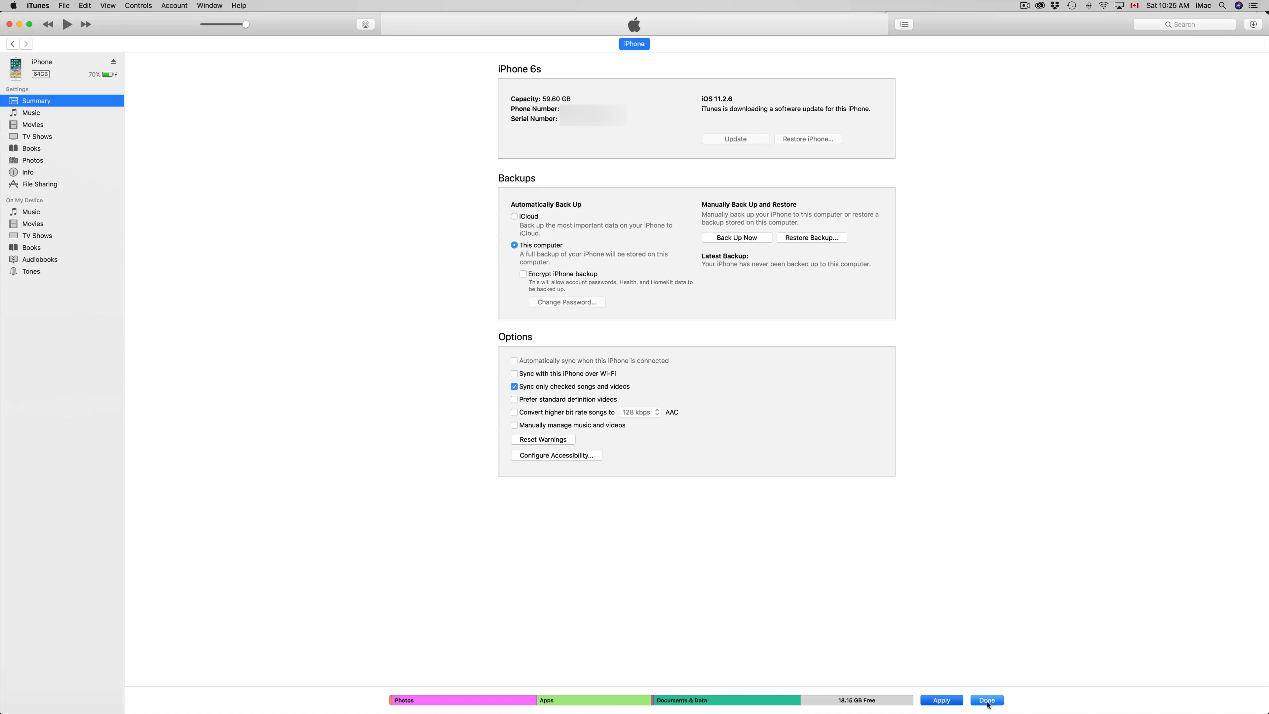
Apply the backup setting and start a manual backup with Back Up Now.
click(986, 700)
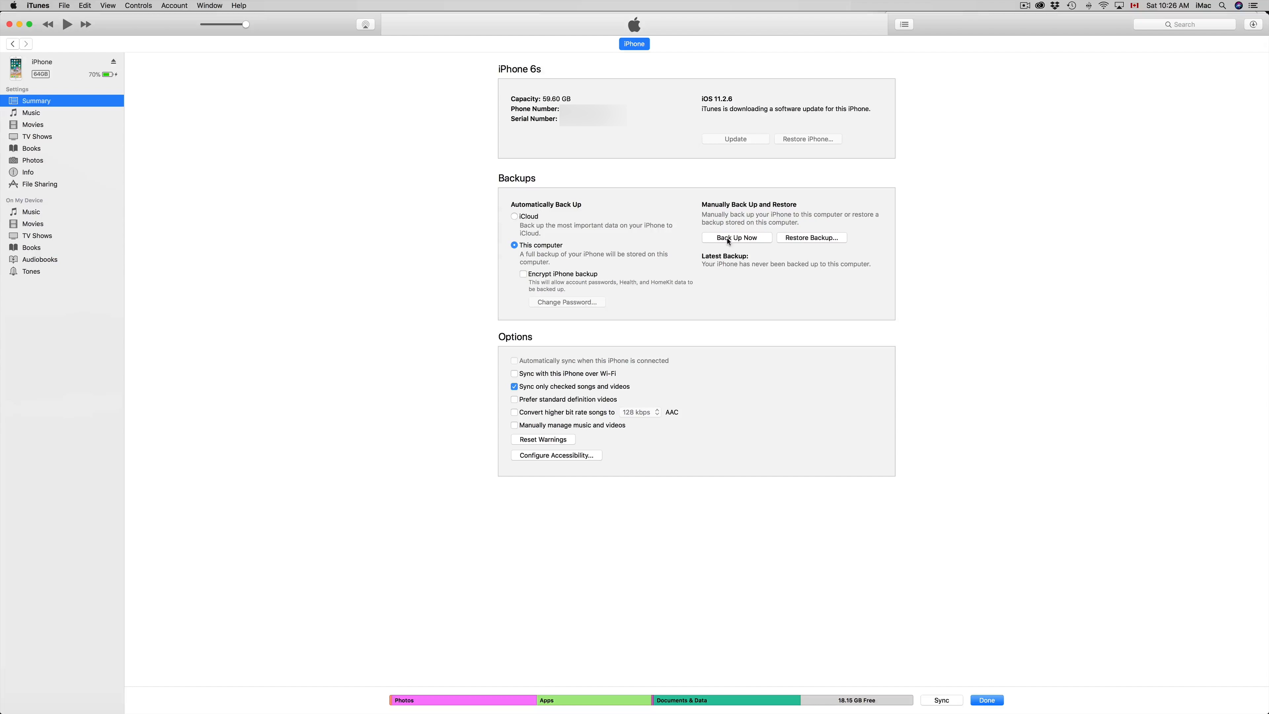
click(736, 237)
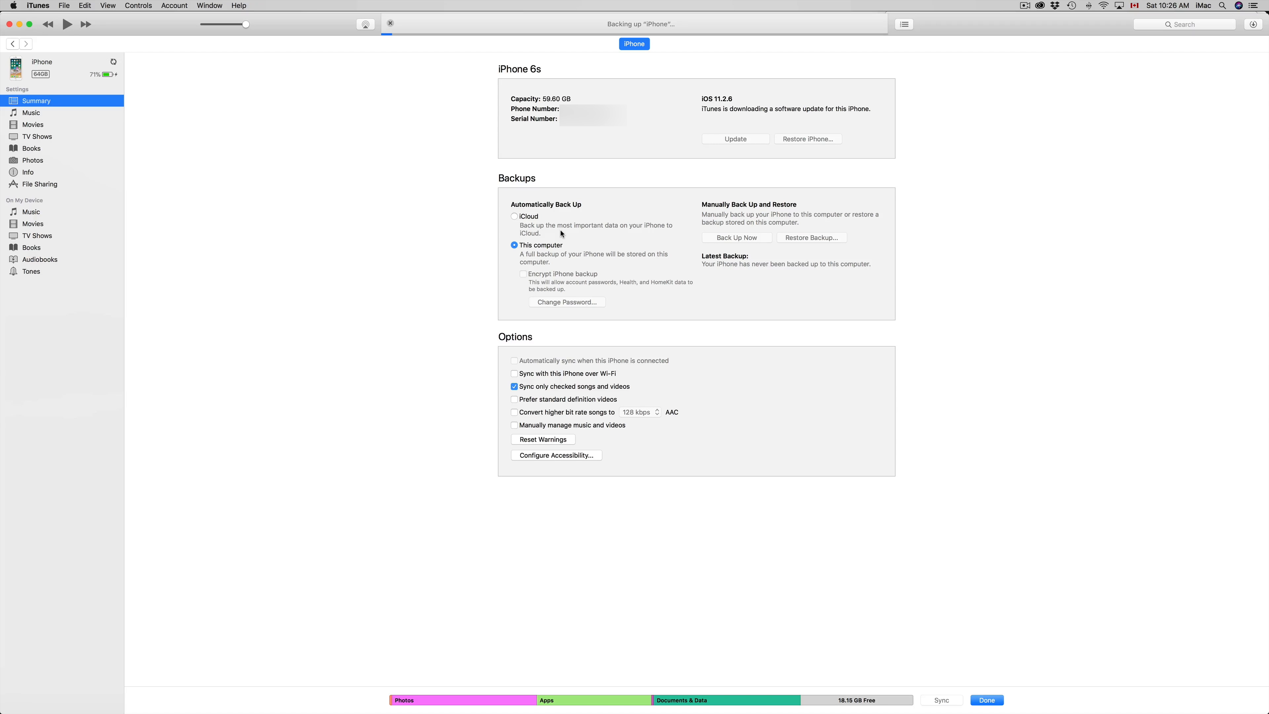
mouse_move(682, 373)
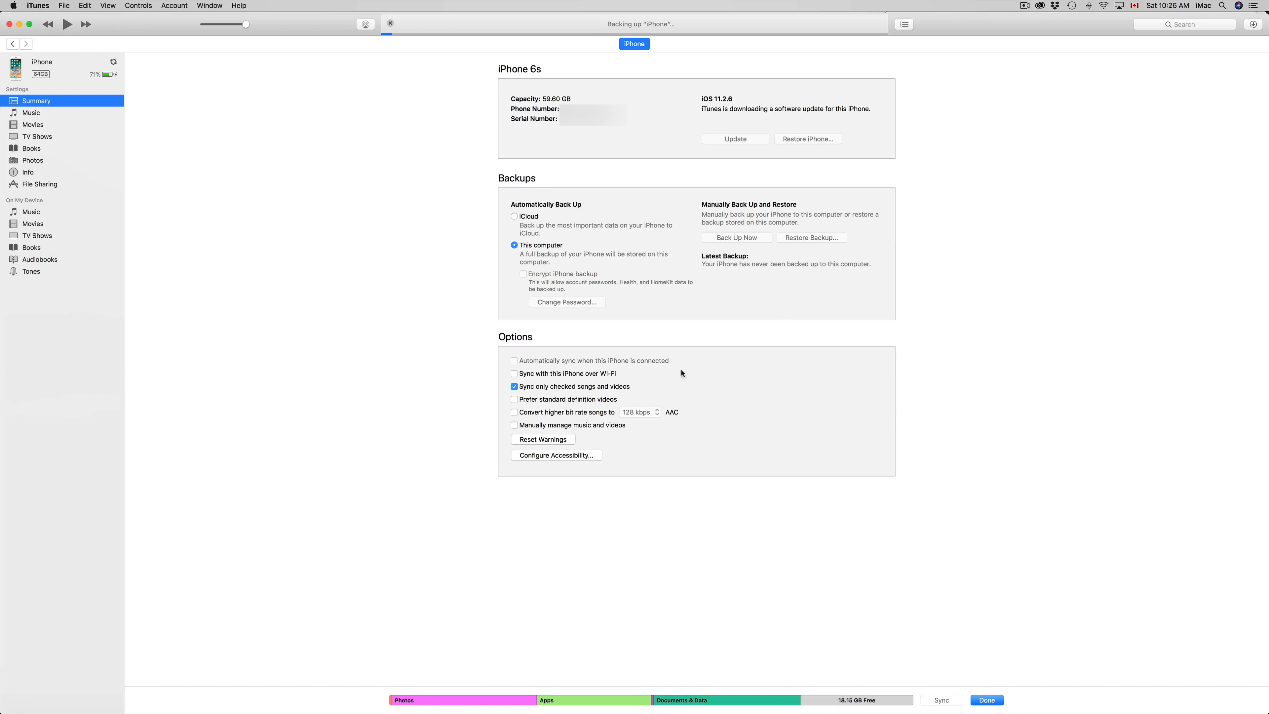
mouse_move(628, 299)
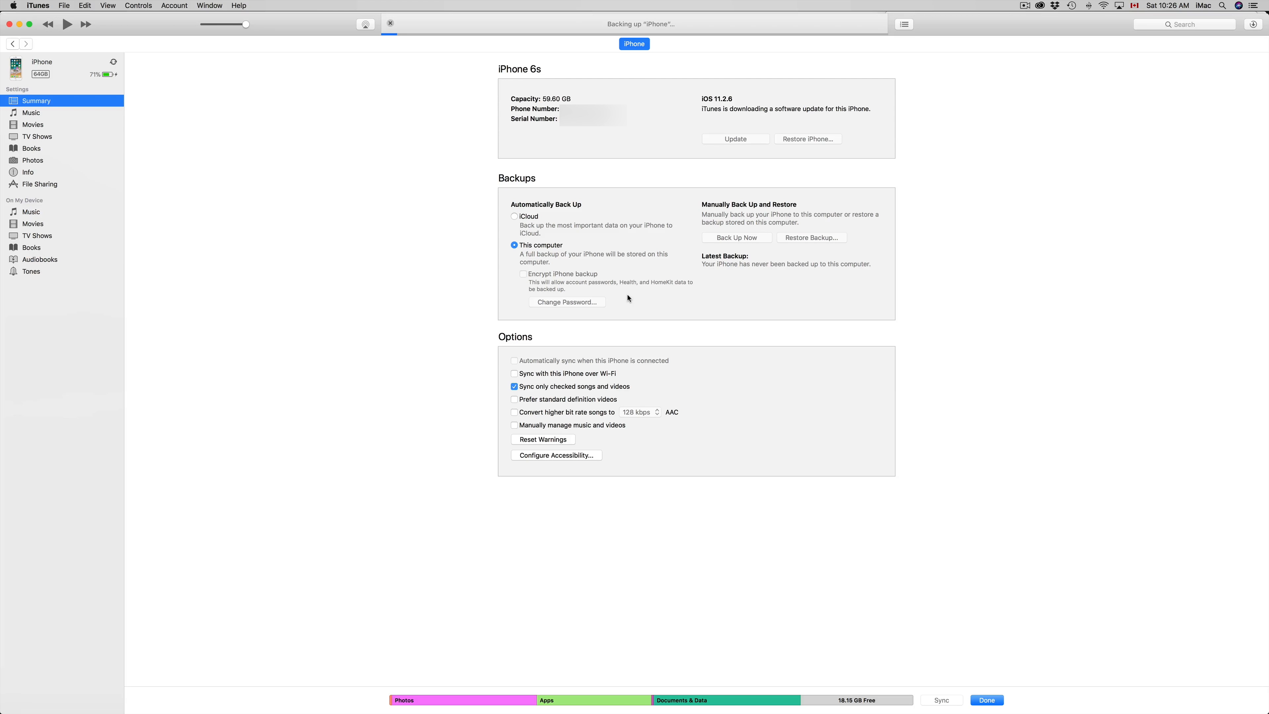
mouse_move(601, 233)
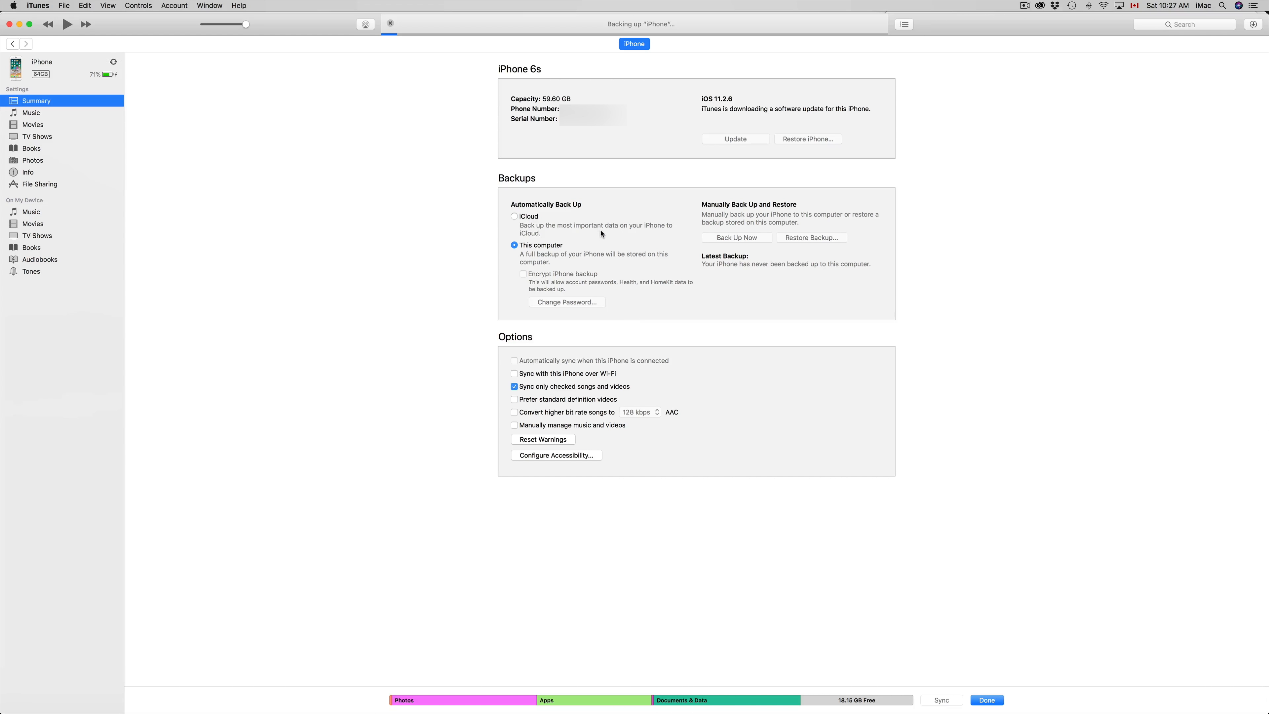
mouse_move(677, 179)
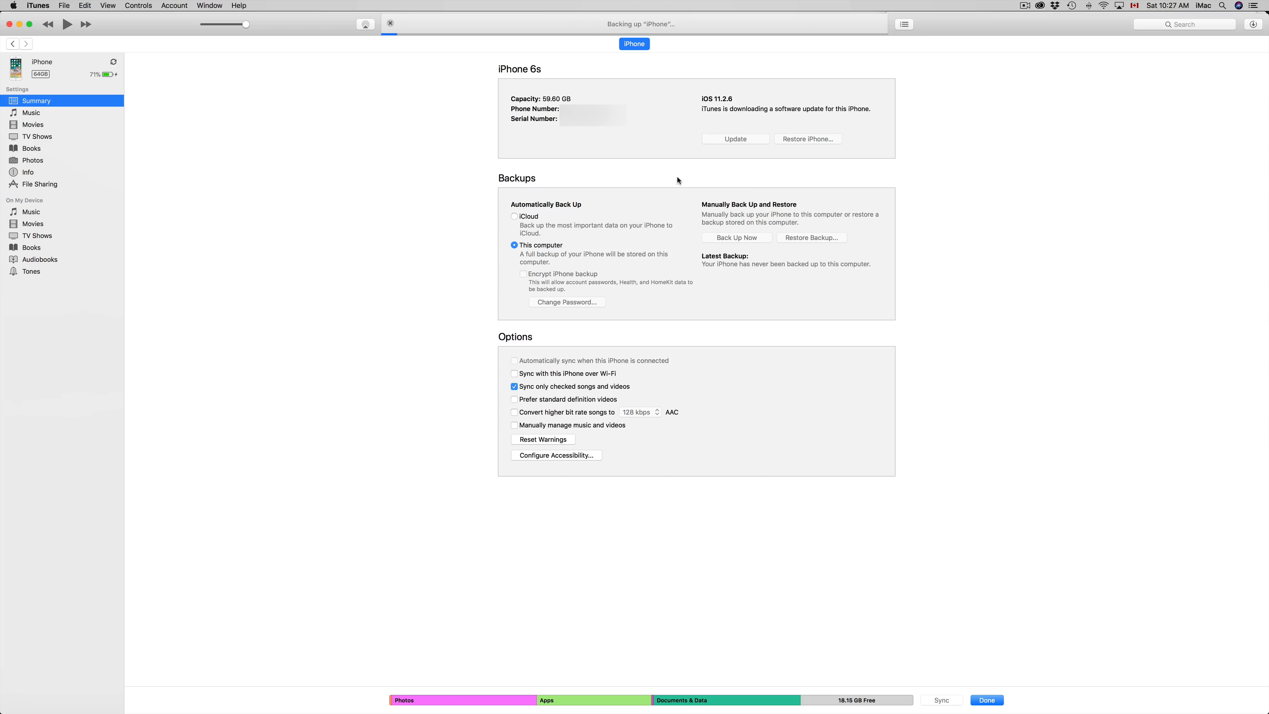
mouse_move(862, 162)
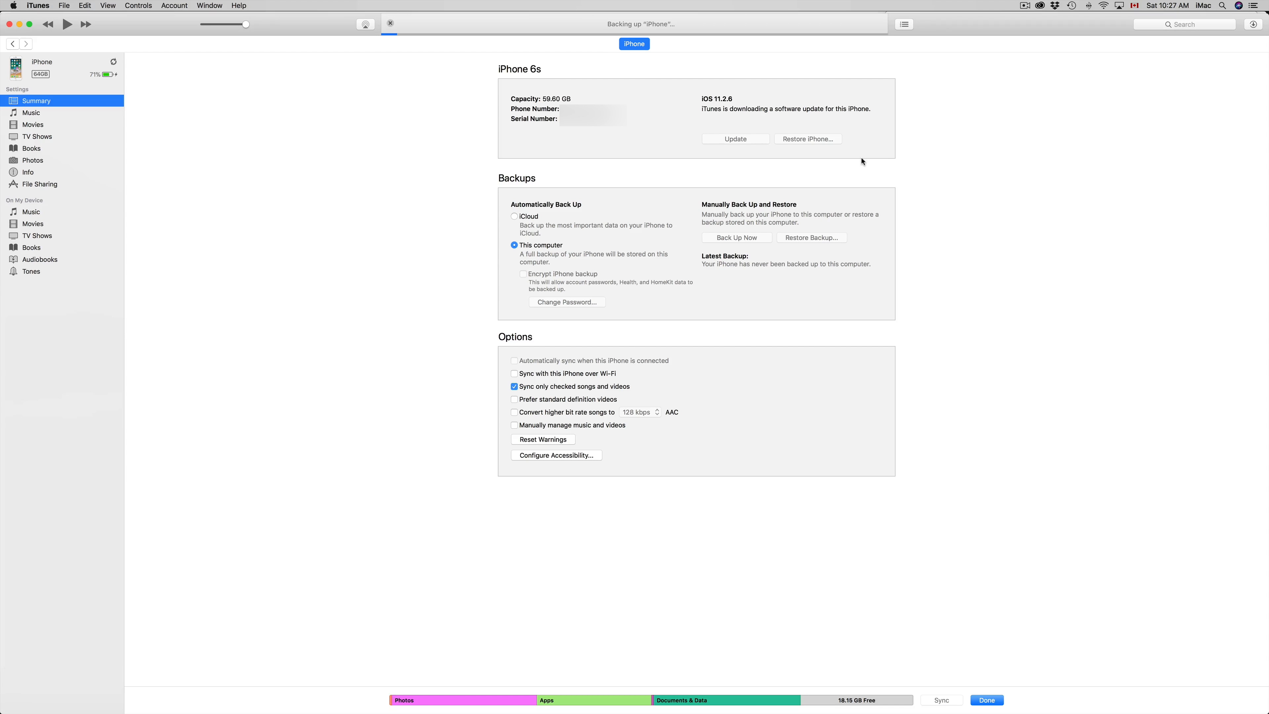
mouse_move(731, 140)
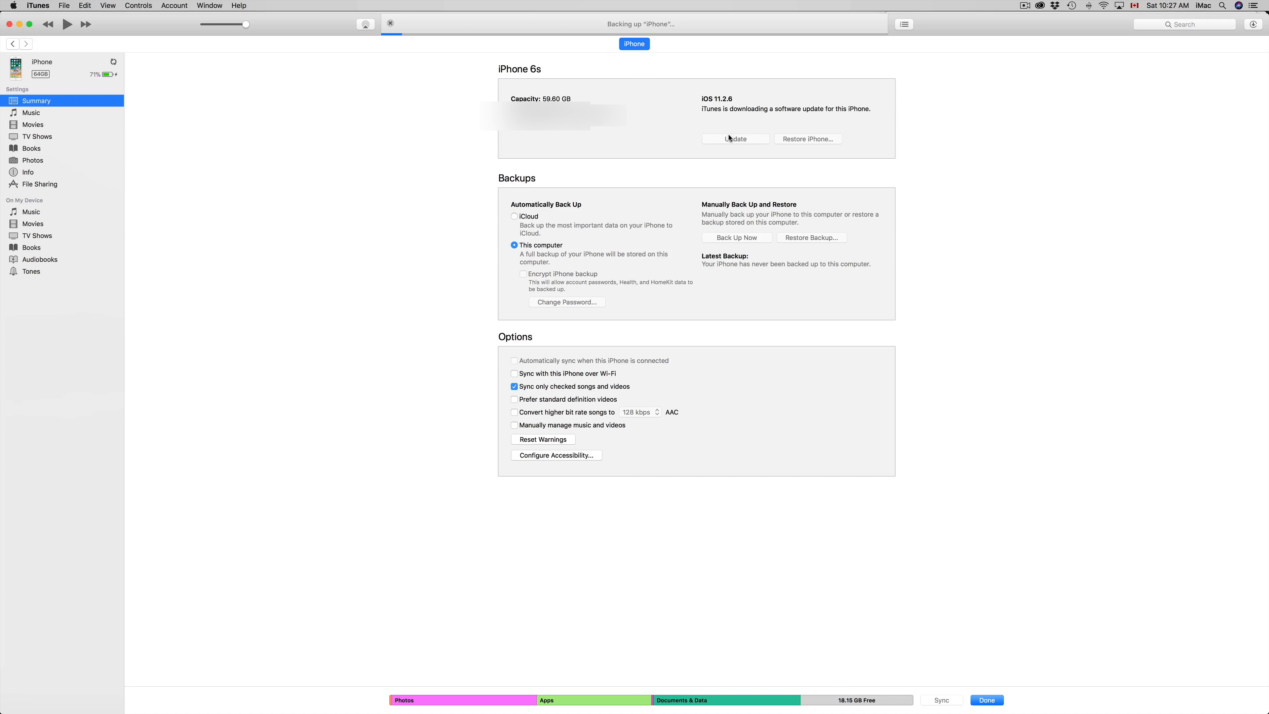
Start the iOS update and continue past the passcode prompt.
click(734, 138)
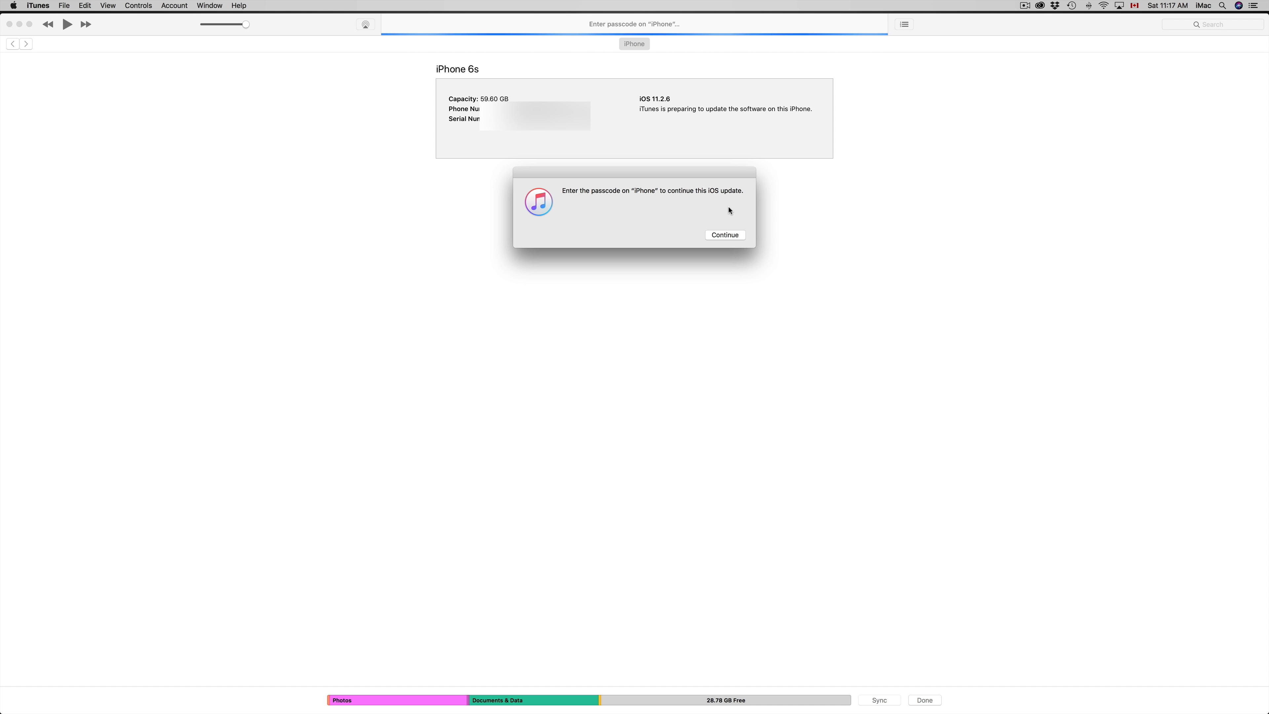
click(724, 235)
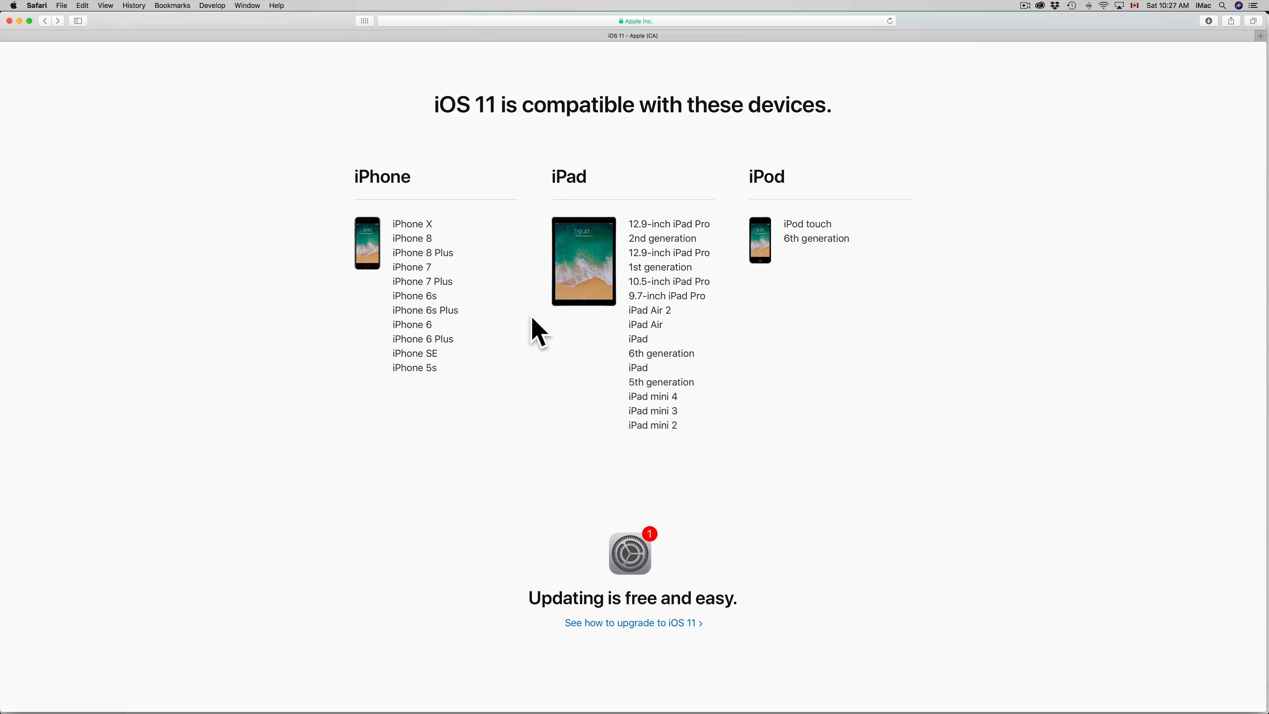
mouse_move(442, 204)
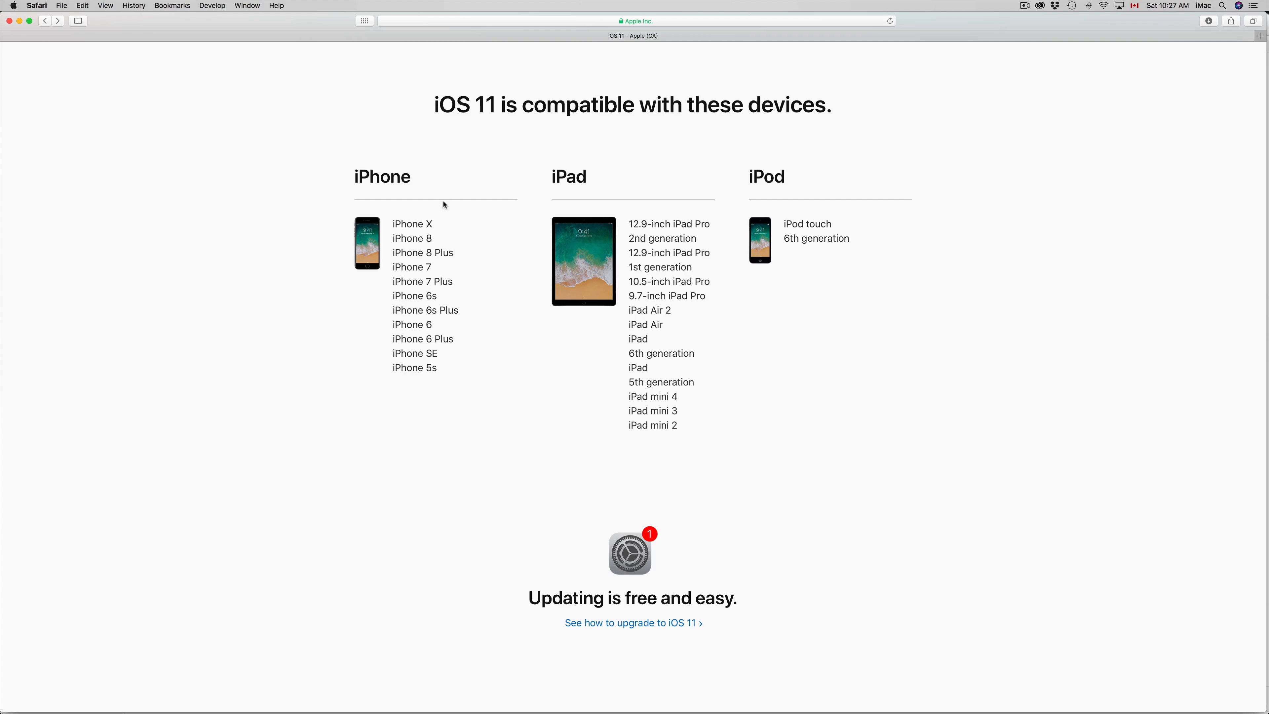
mouse_move(670, 482)
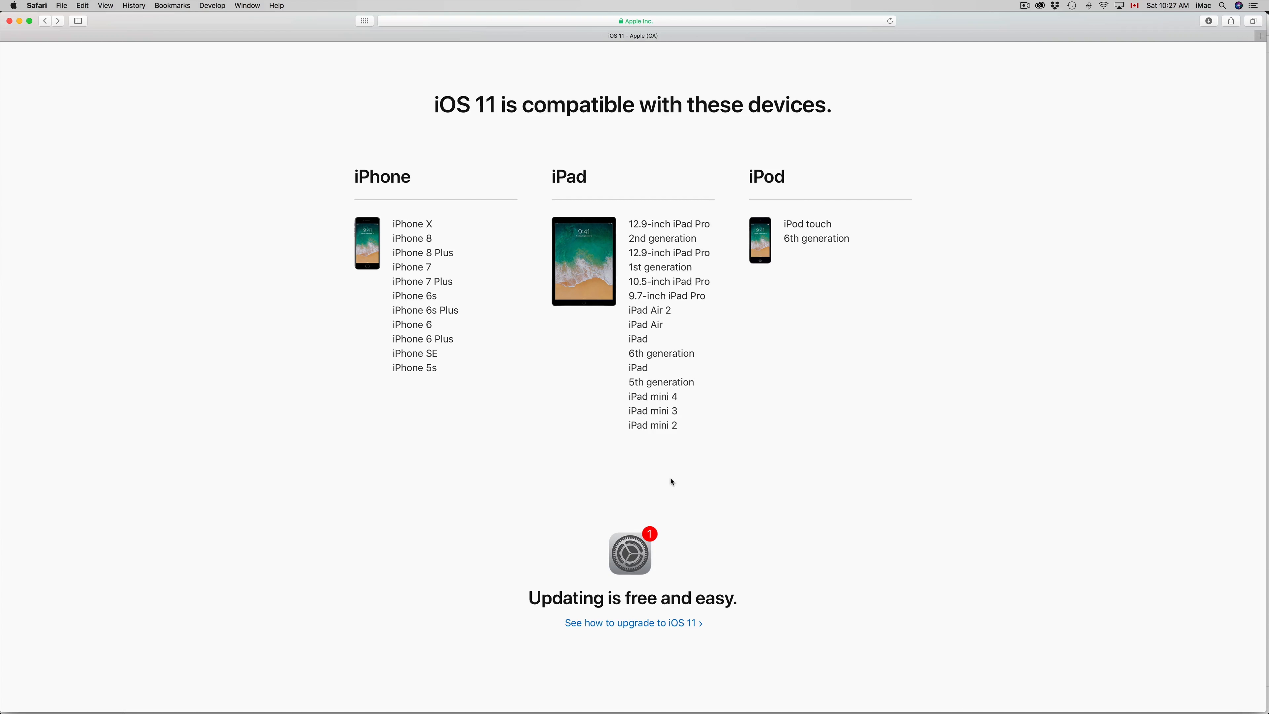
mouse_move(591, 468)
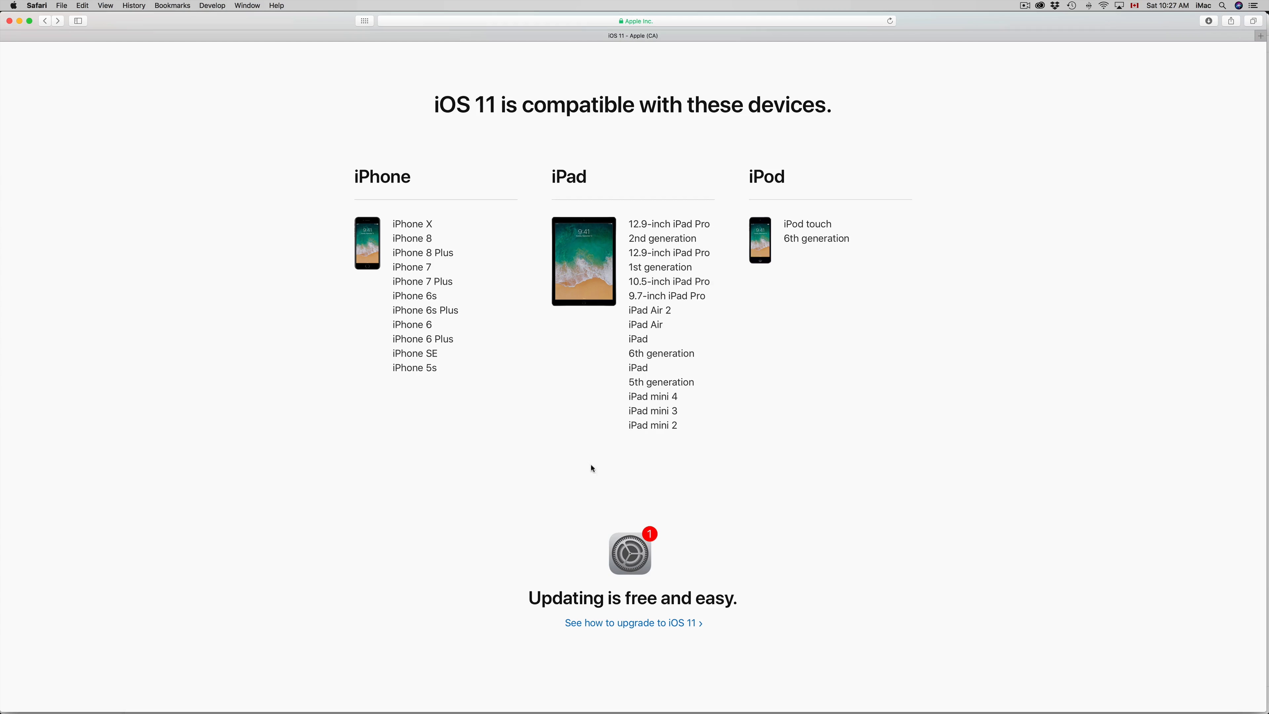
mouse_move(642, 209)
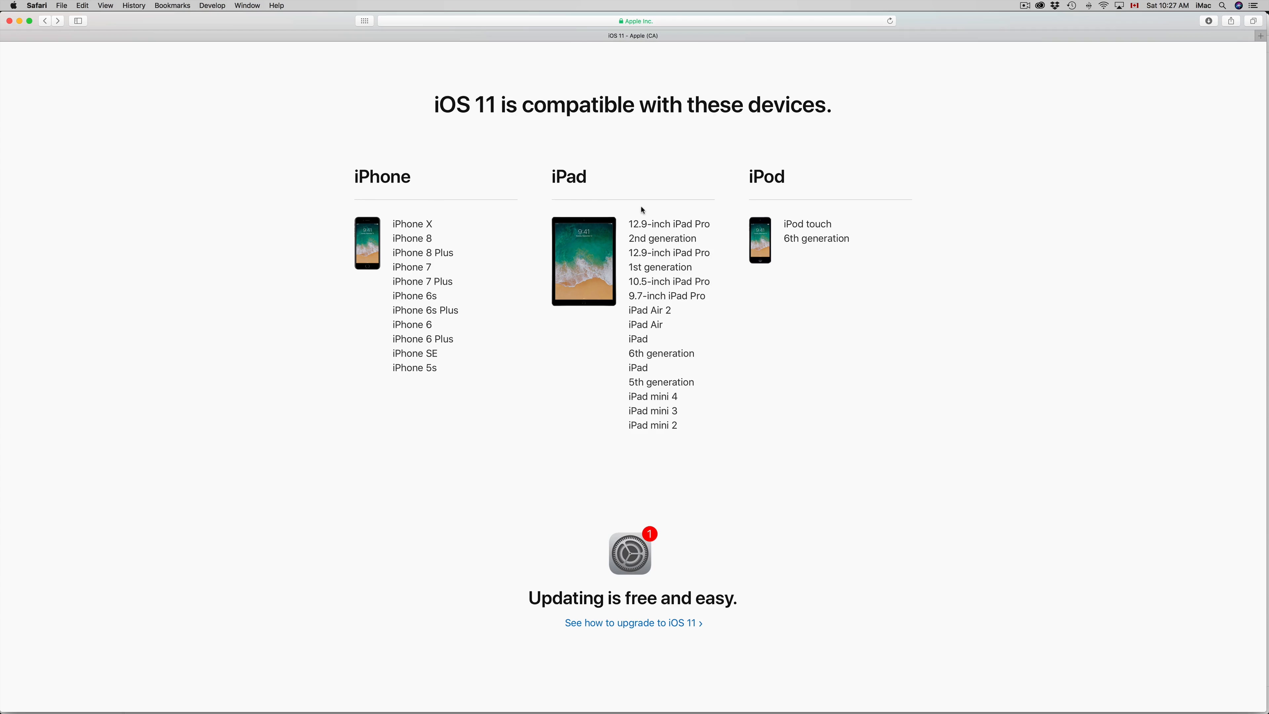
mouse_move(759, 195)
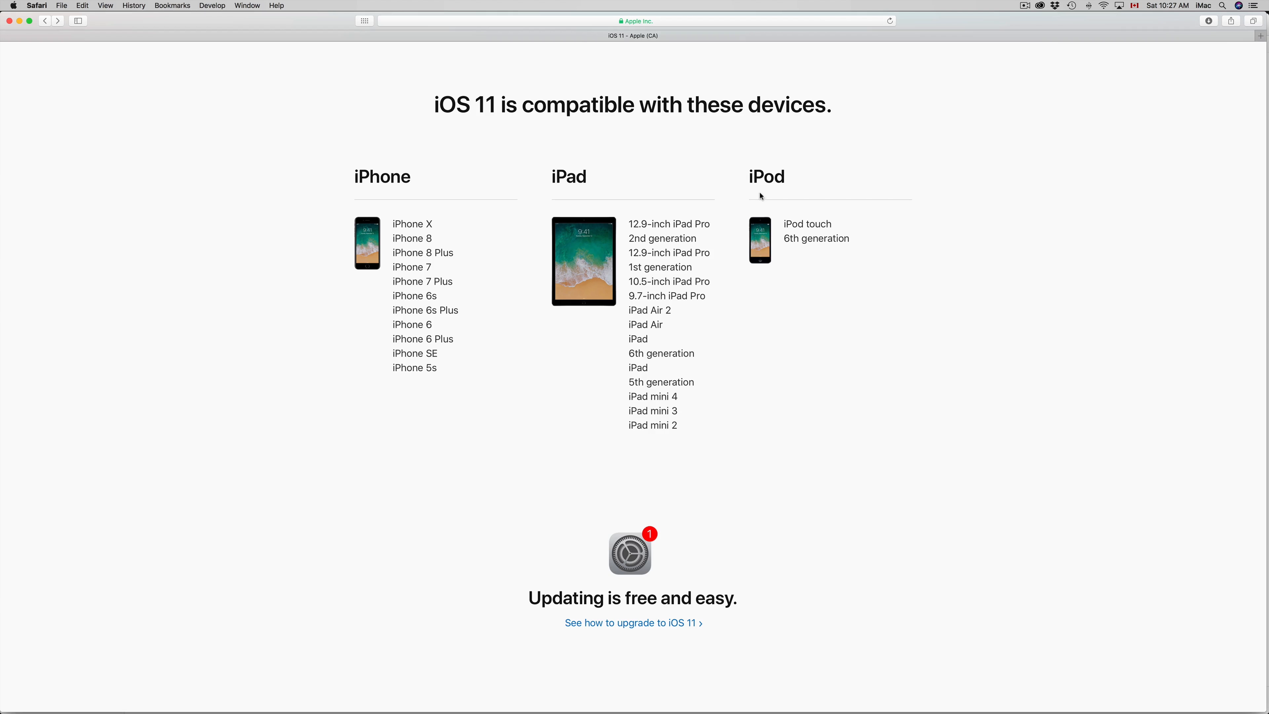
mouse_move(673, 440)
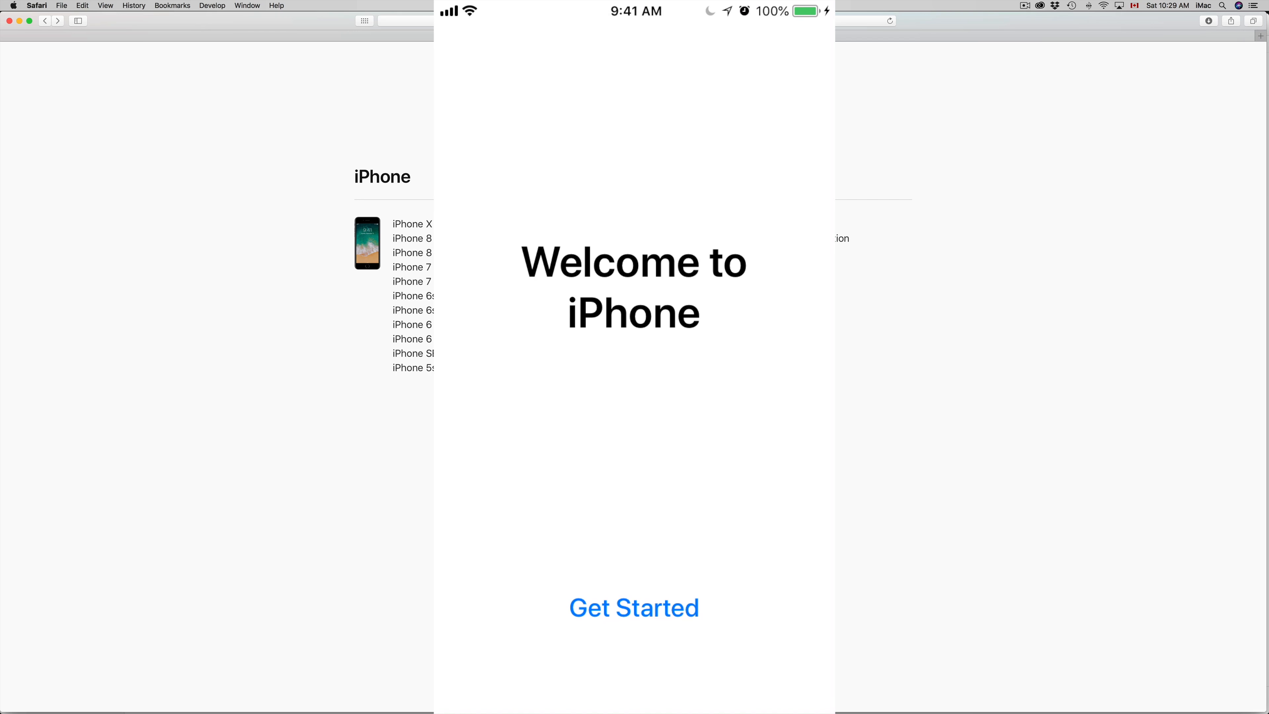
Leave the updated iPhone's Welcome screen via Get Started to reach the home screen.
click(634, 608)
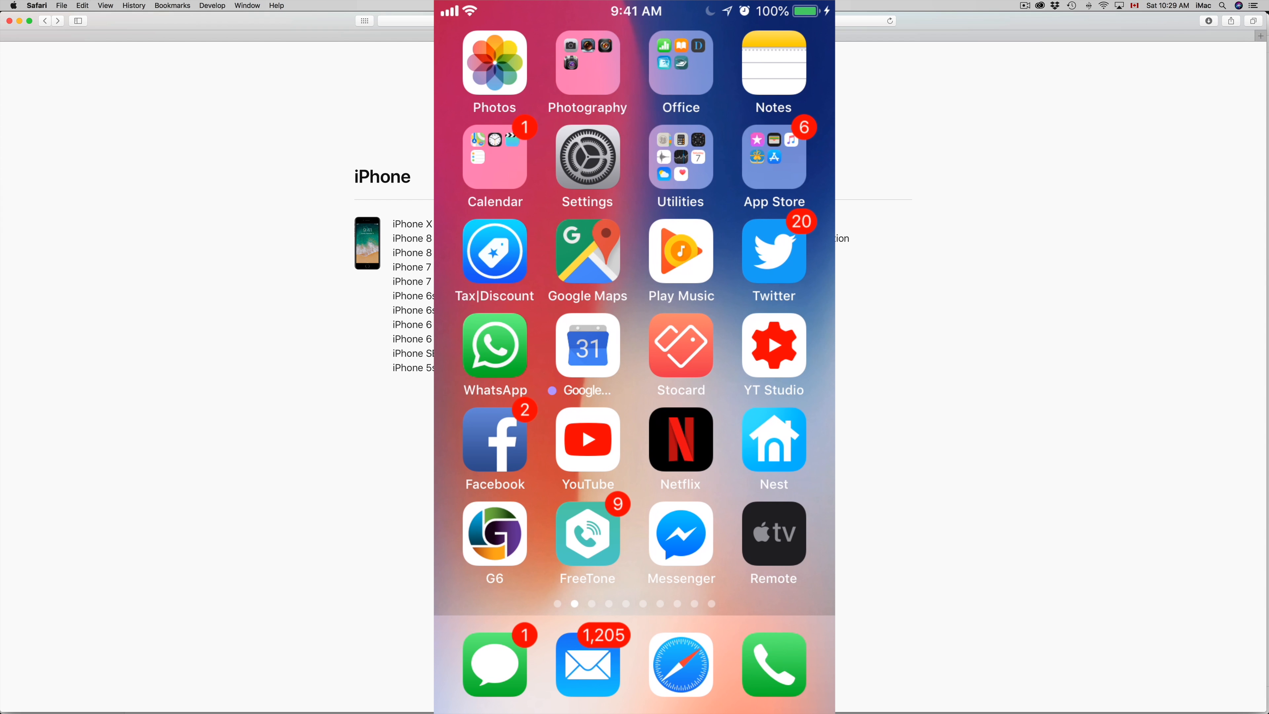